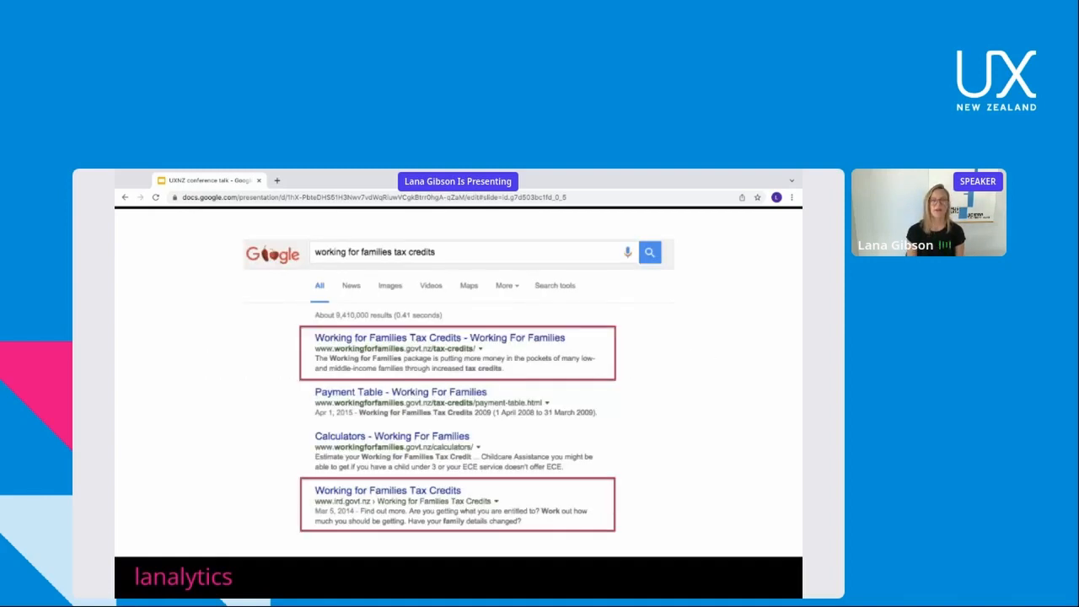
Advance the slideshow to Victoria University of Wellington's timetable search results slide.
{"action": "key", "text": "Right"}
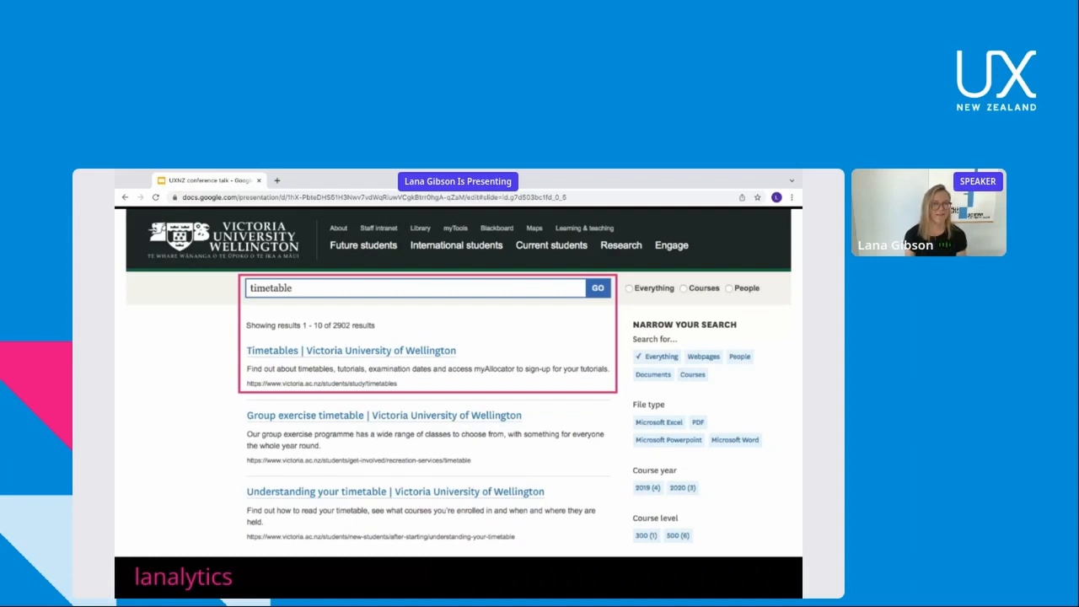
{"action": "left_click", "coordinate": [351, 350]}
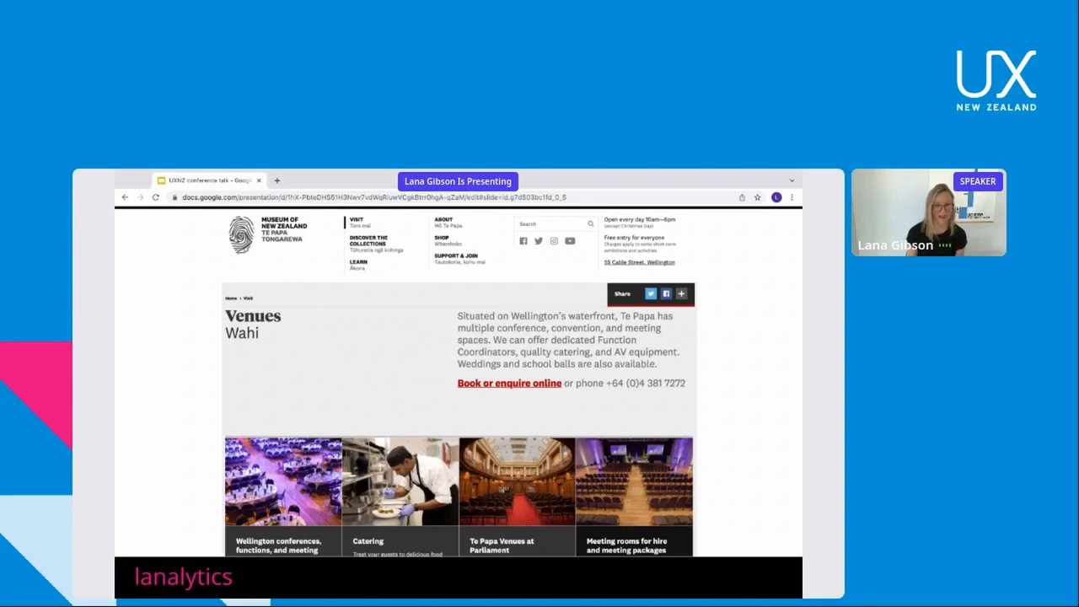
Advance the slideshow from the Te Papa Venues page to the Venue enquiry form slide.
{"action": "left_click", "coordinate": [509, 383]}
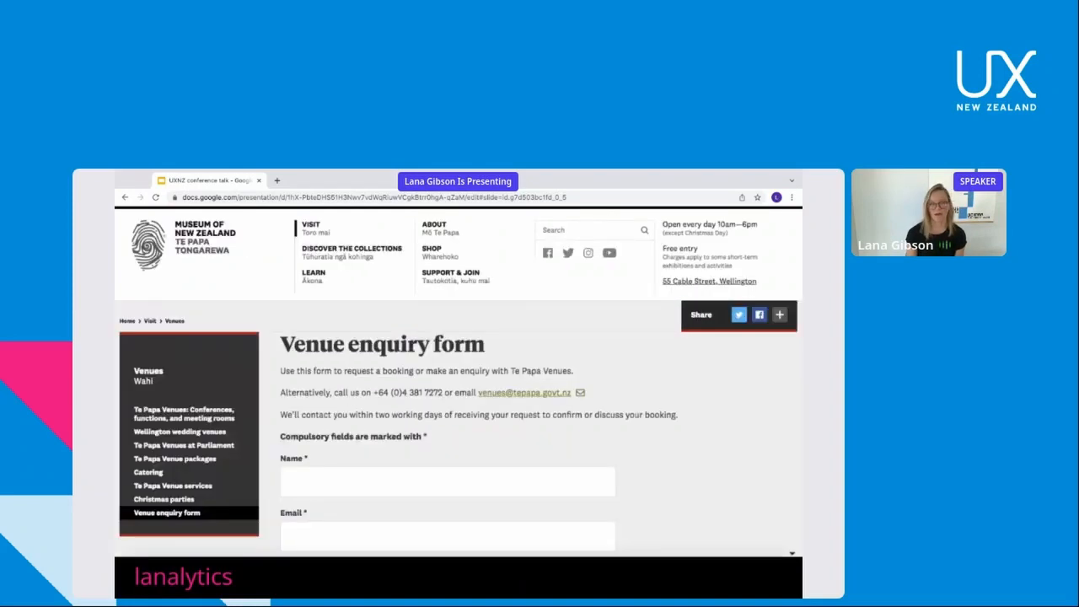